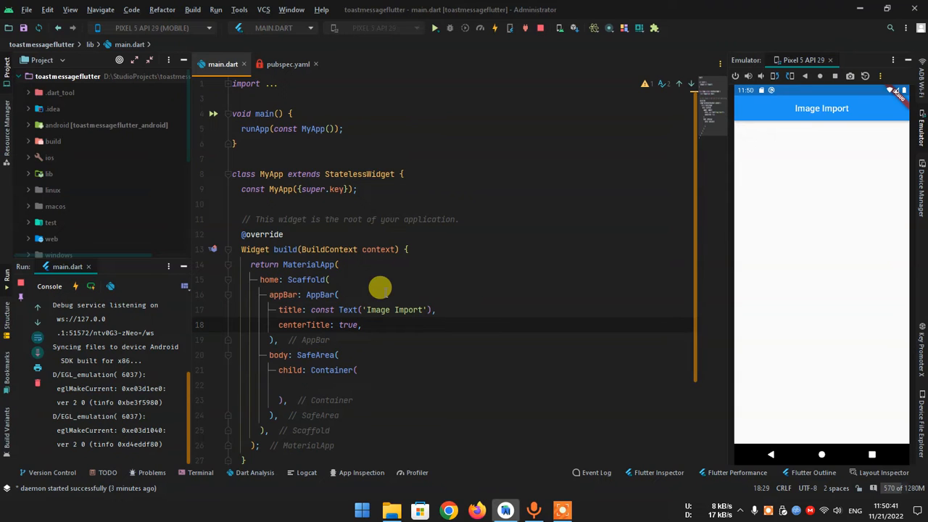
mouse_move(379, 274)
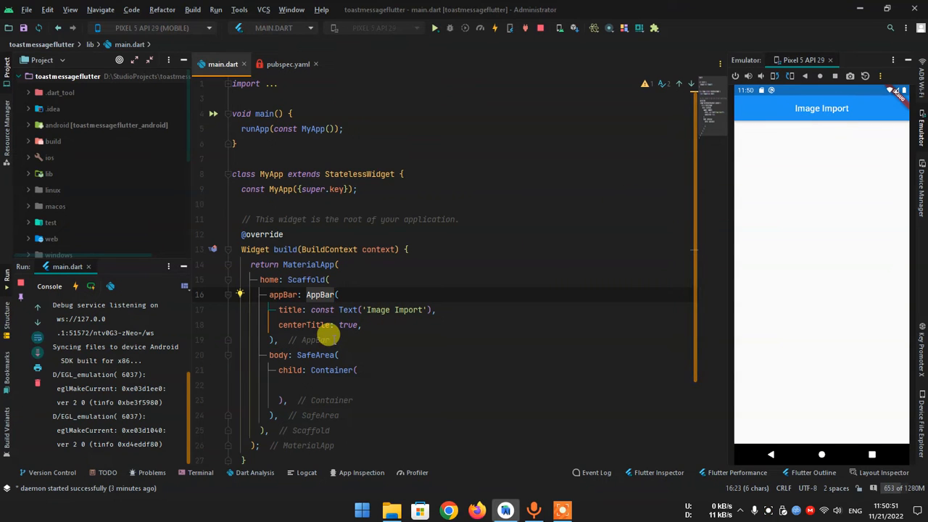
- Give the Container an Image() child and set its required image argument to AssetImage()
left_click(232, 385)
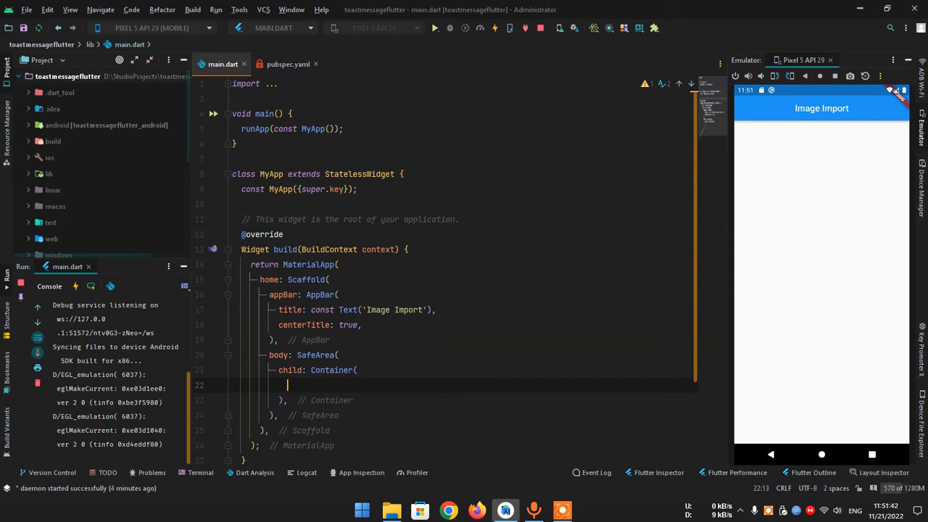
type("Ima")
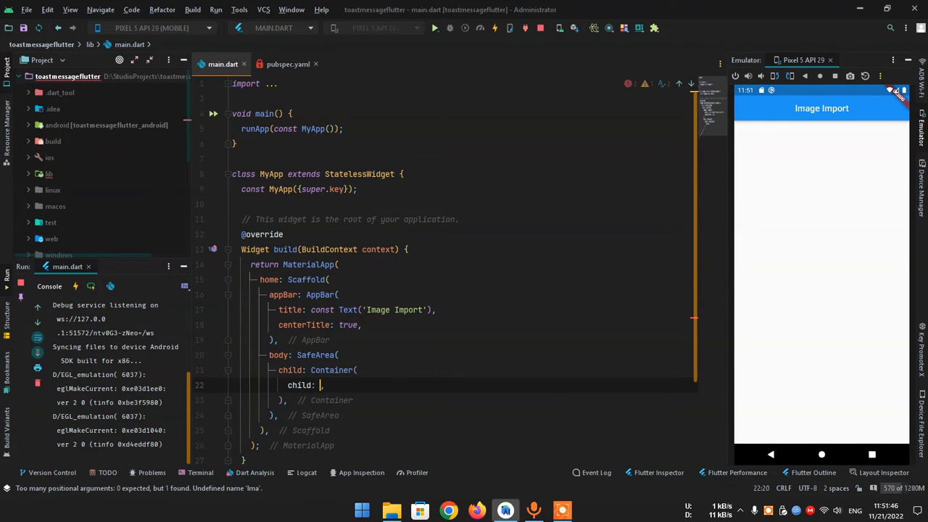
type("Image")
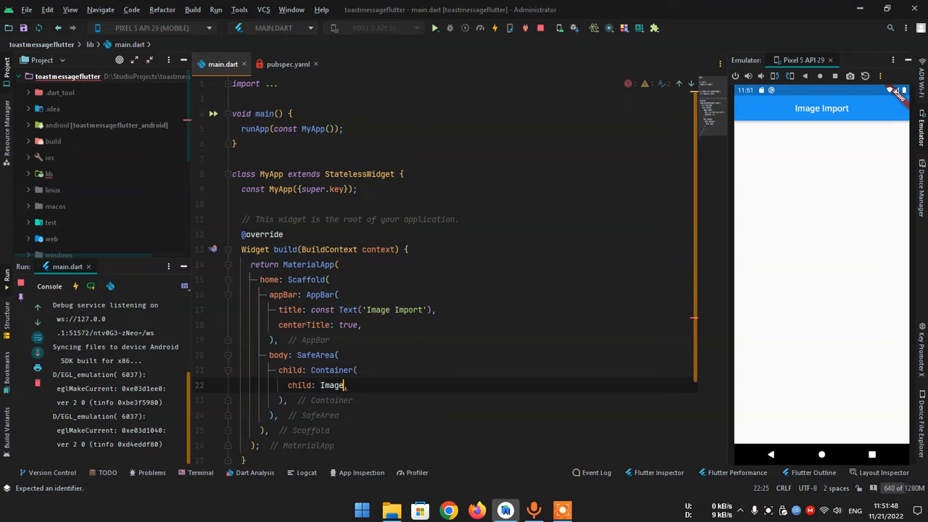
type("()")
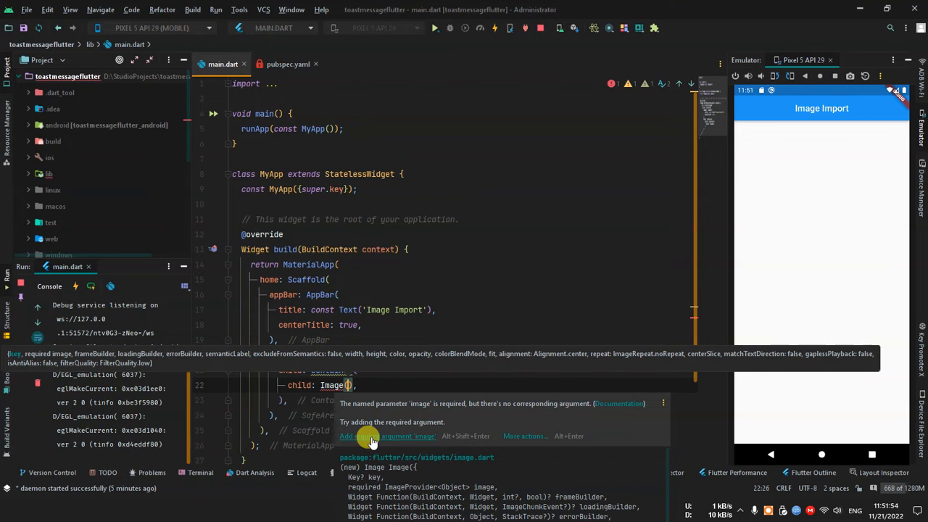
left_click(347, 435)
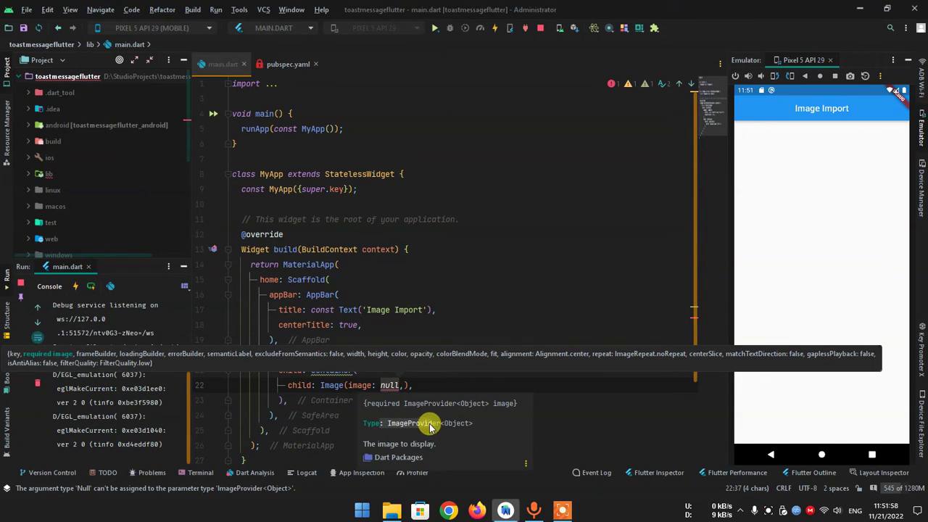
type("AssetImage(")
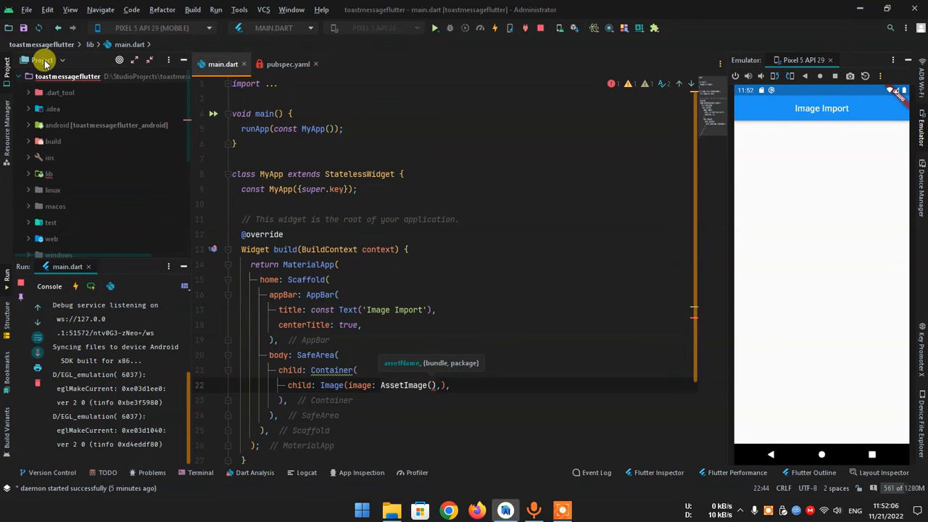
- Create an assets directory at the project root with an images directory inside it
right_click(41, 75)
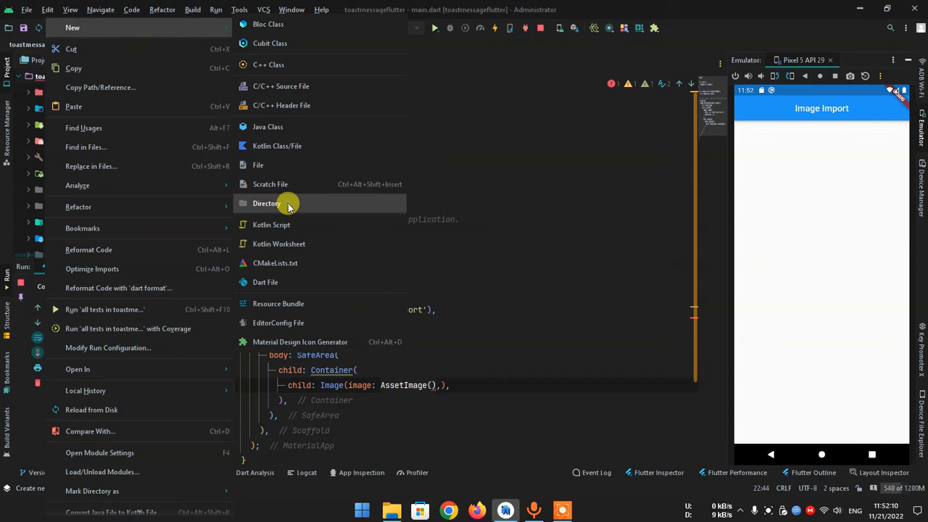
left_click(267, 203)
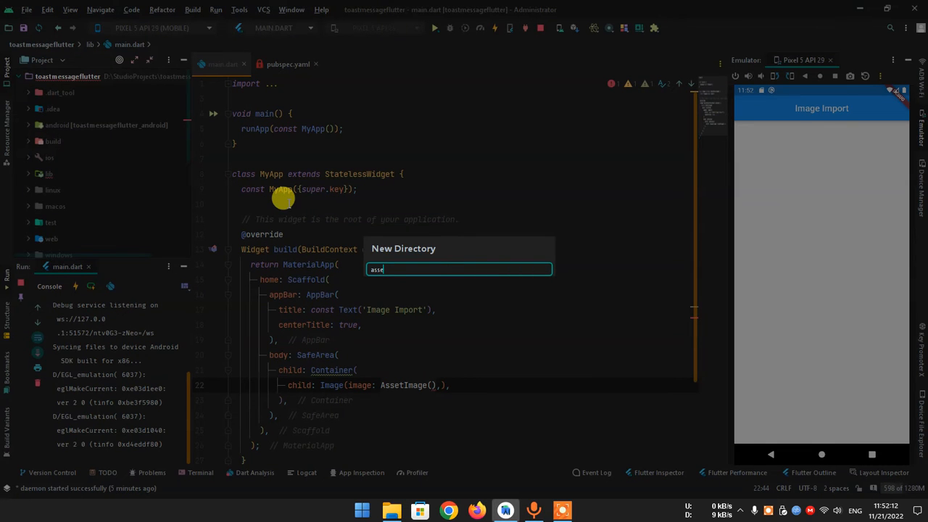
key("Return")
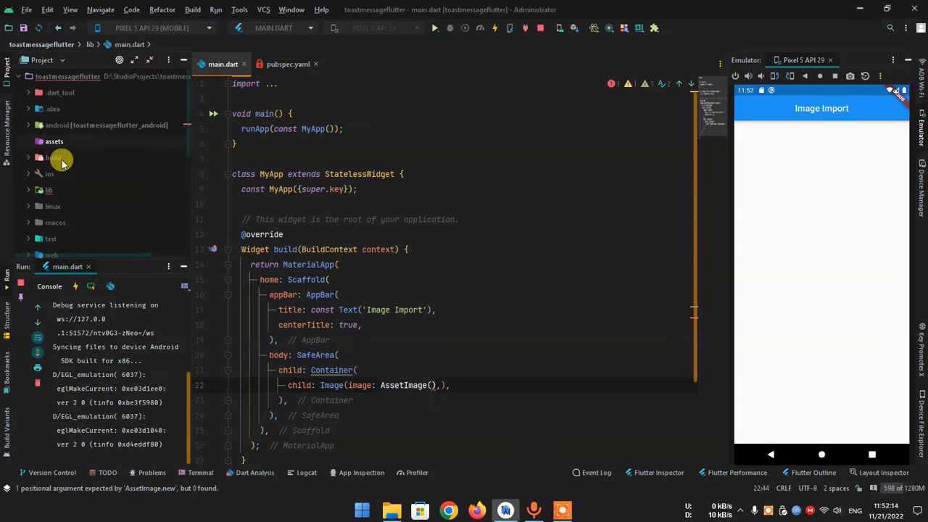
right_click(55, 157)
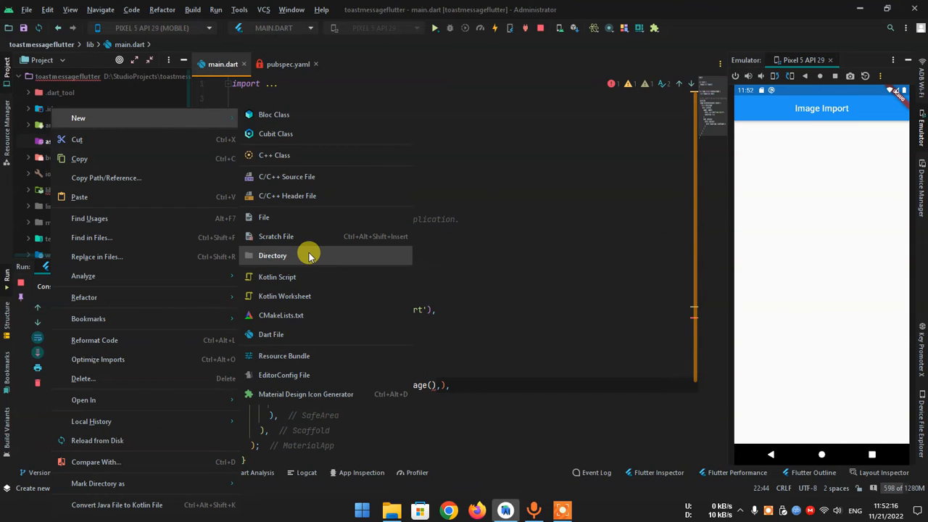
left_click(273, 255)
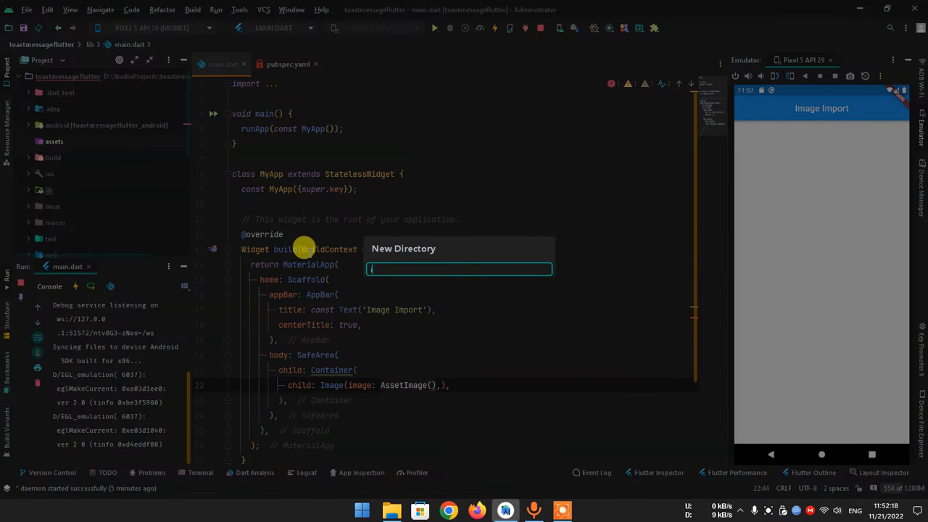
key("Return")
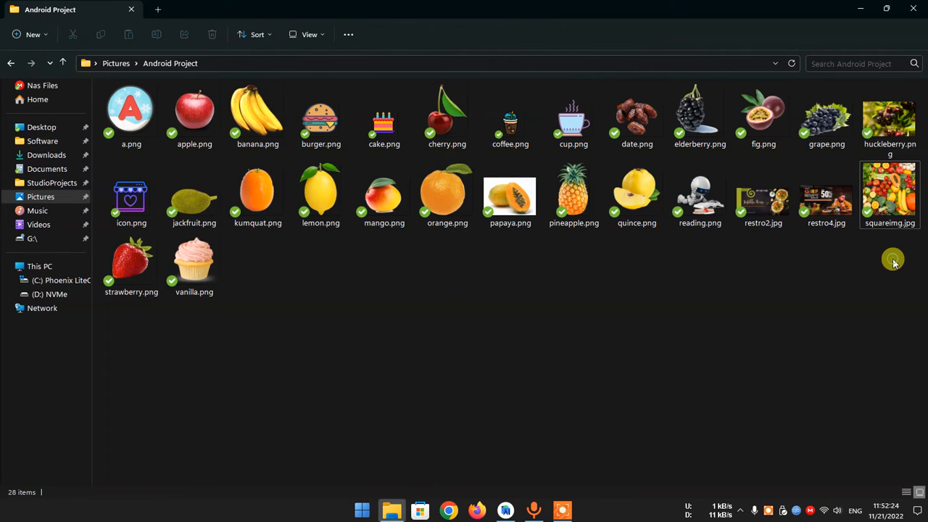
- Copy squareimg.jpg from the fruit pictures folder into the project's assets/images folder
left_click(890, 194)
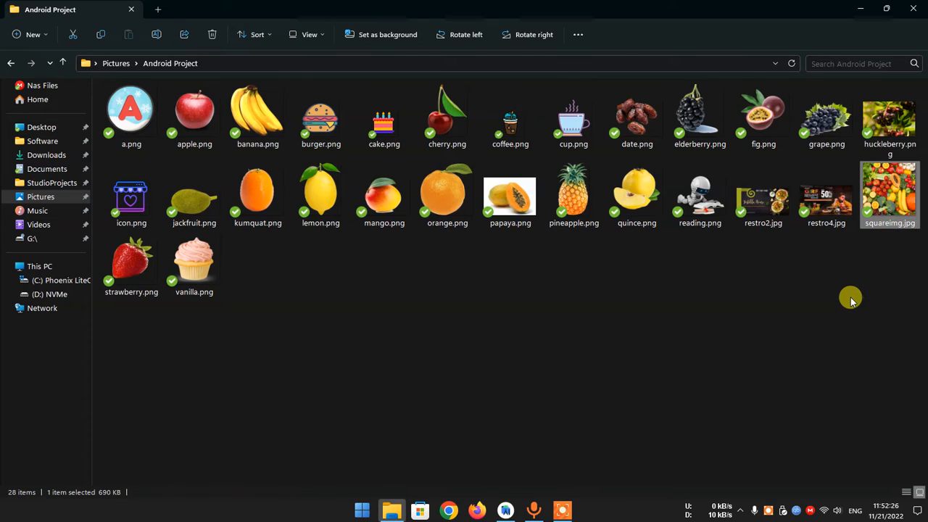
mouse_move(890, 196)
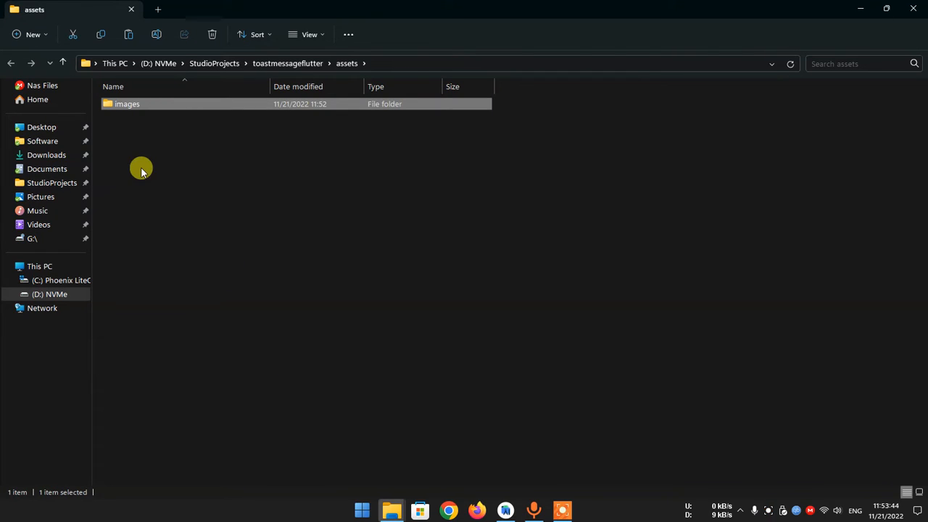
double_click(127, 104)
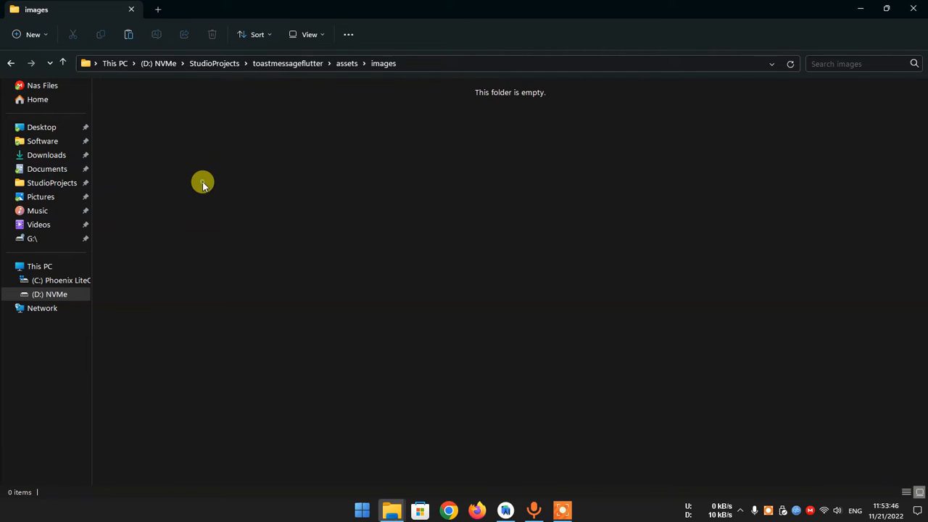
left_click(41, 197)
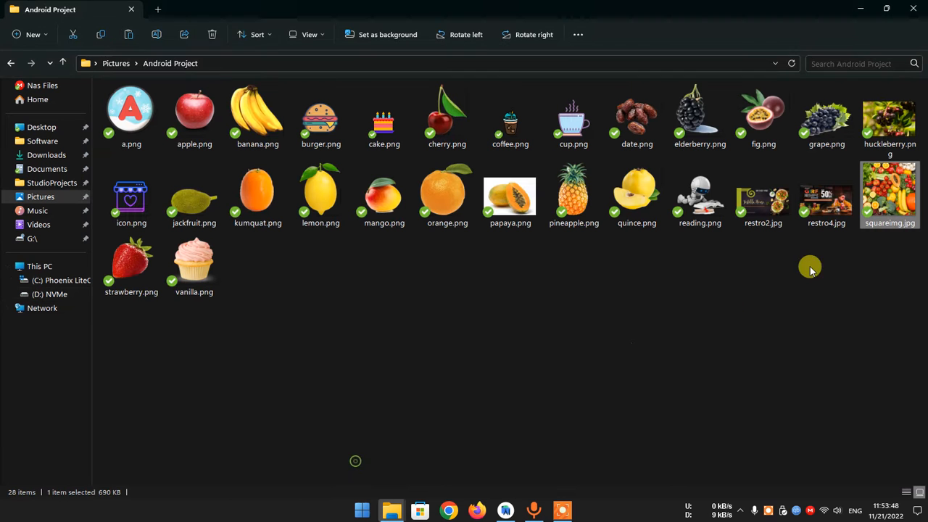
mouse_move(391, 510)
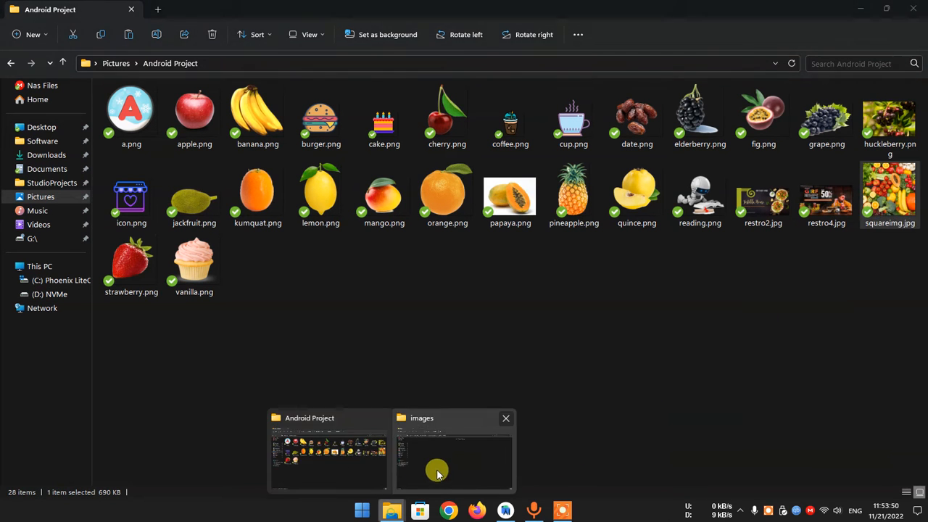
left_click(453, 450)
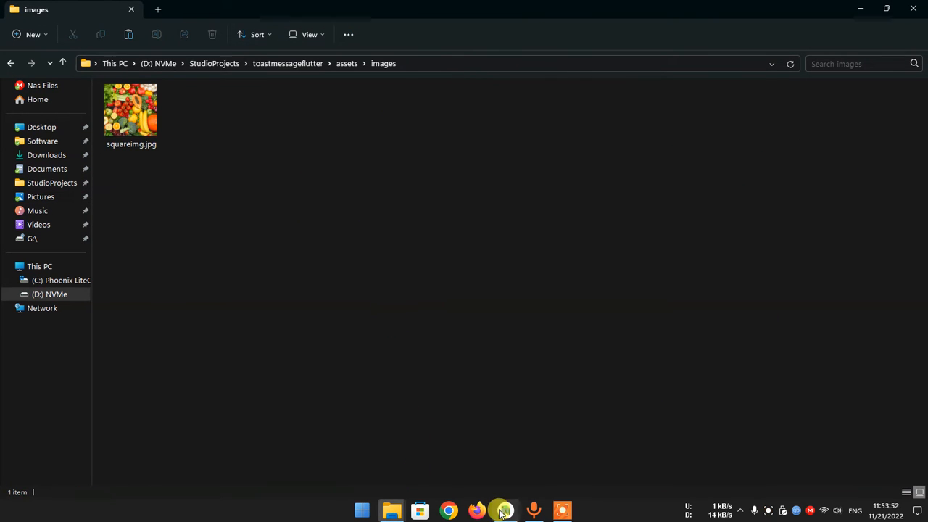
left_click(505, 511)
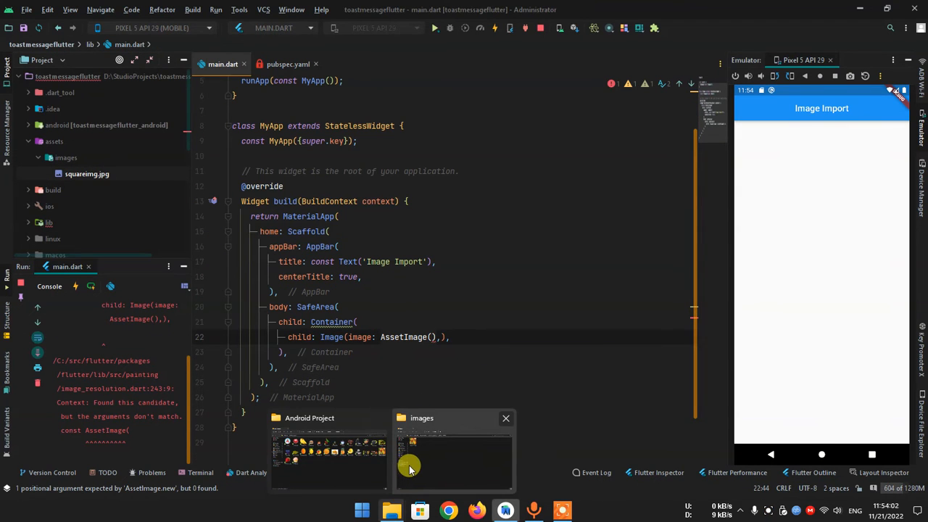
left_click(452, 449)
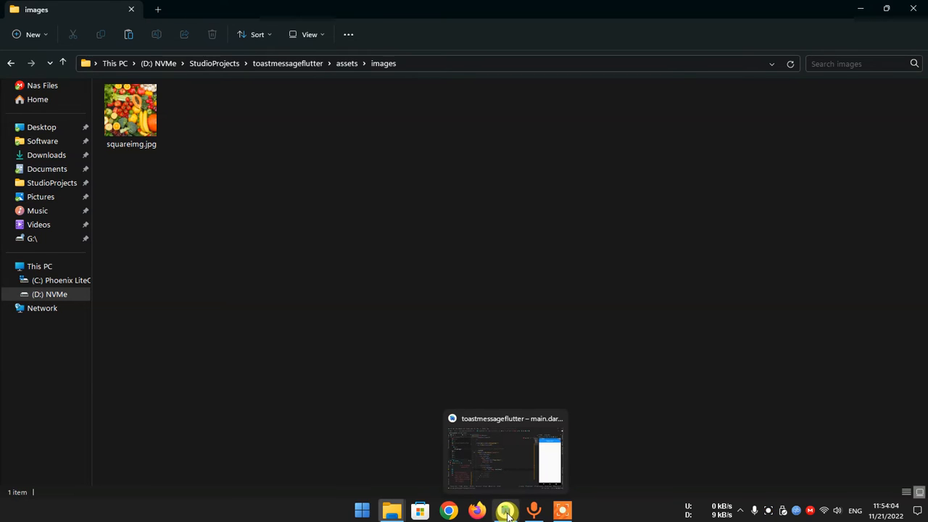
- In pubspec.yaml replace the sample asset entry with - assets/images/
left_click(505, 449)
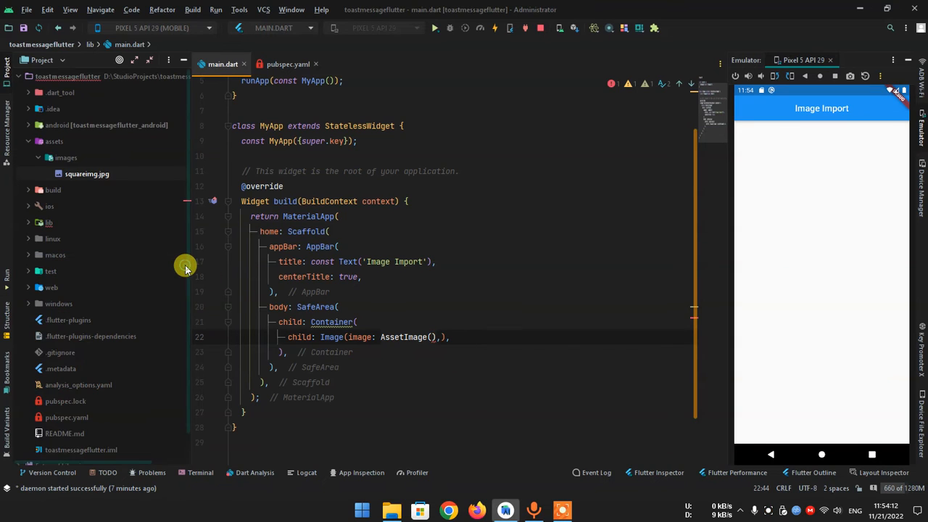
left_click(66, 391)
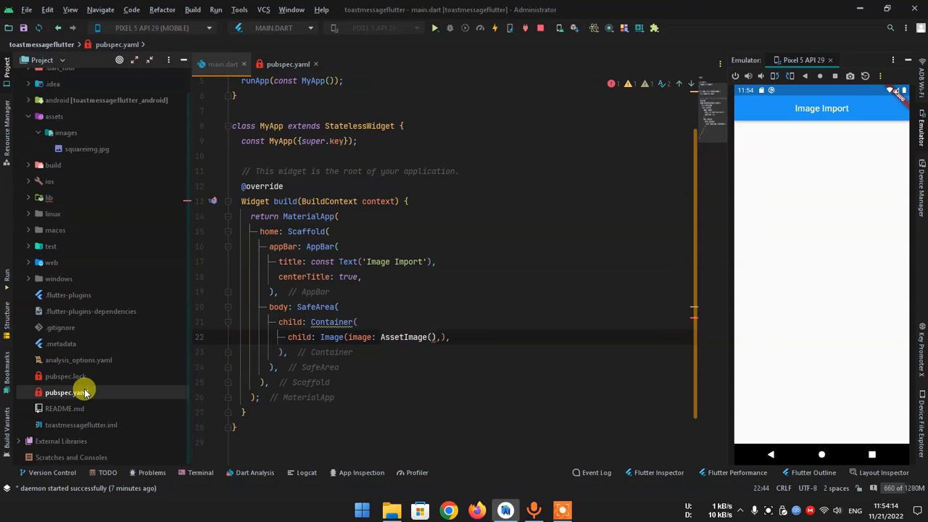
left_click(67, 392)
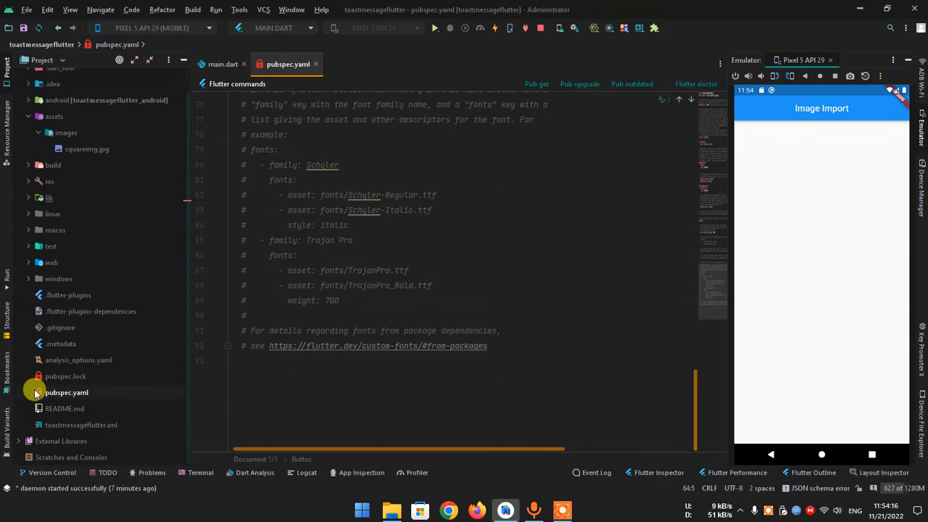
scroll("up", 3)
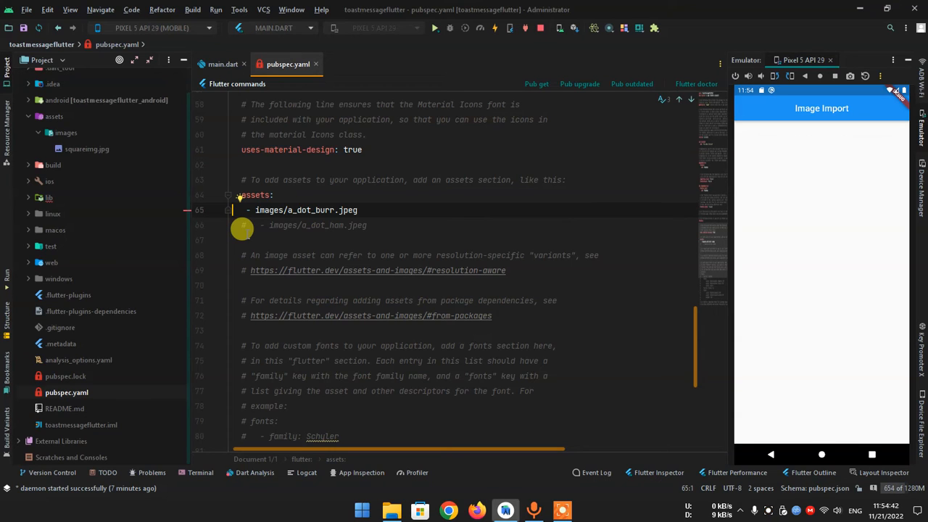
left_click(319, 225)
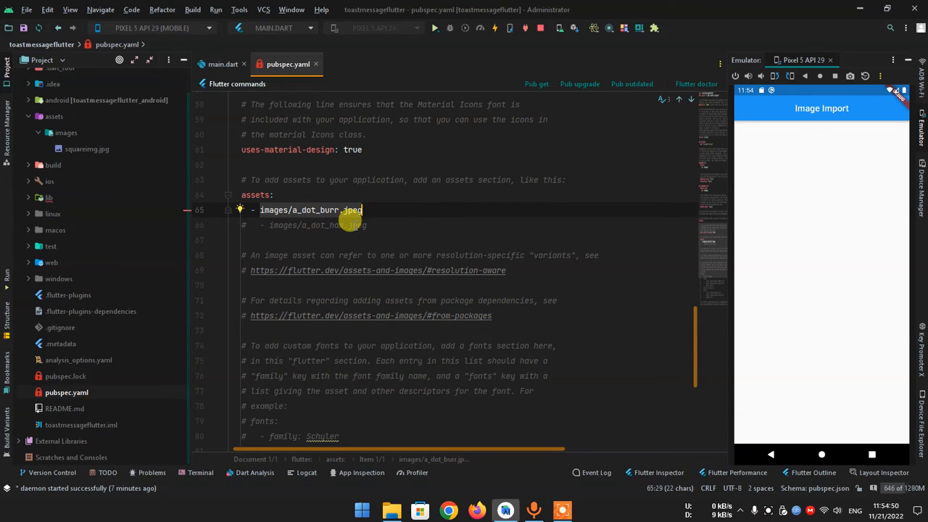
type("assets")
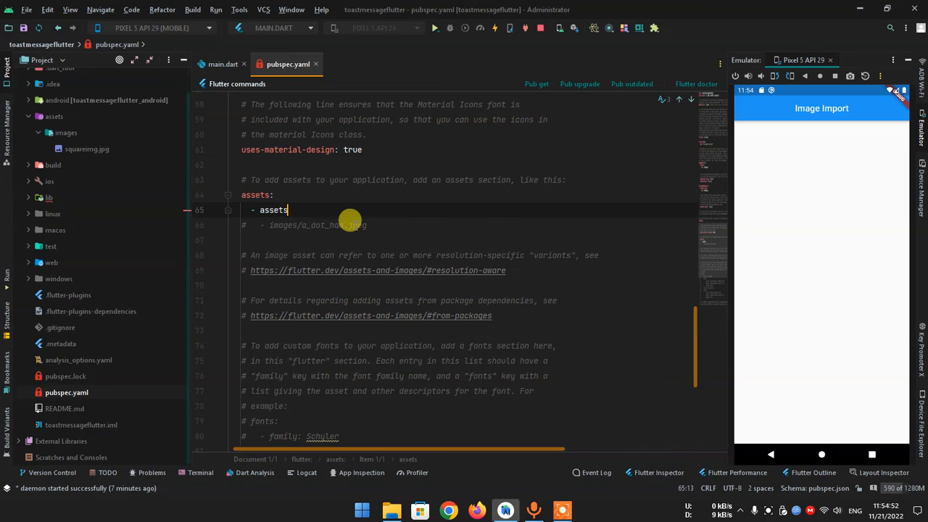
type("/")
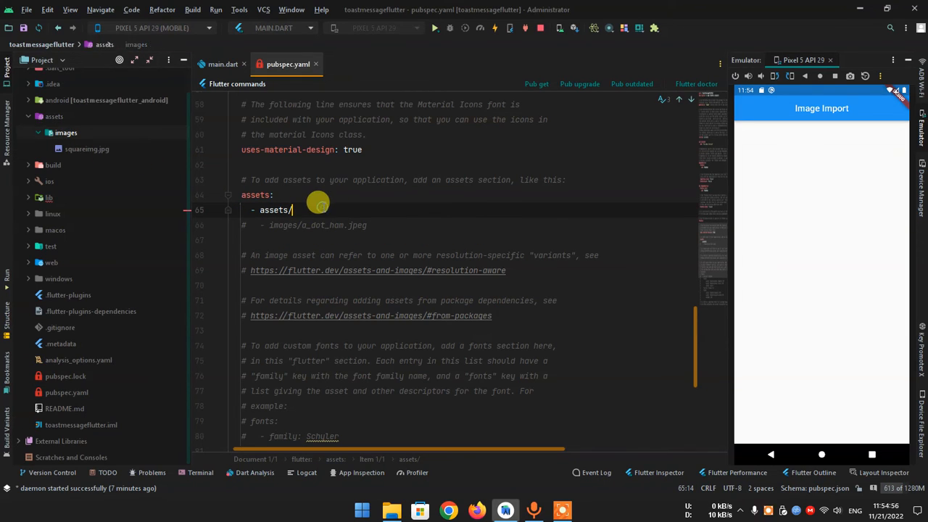
type("images")
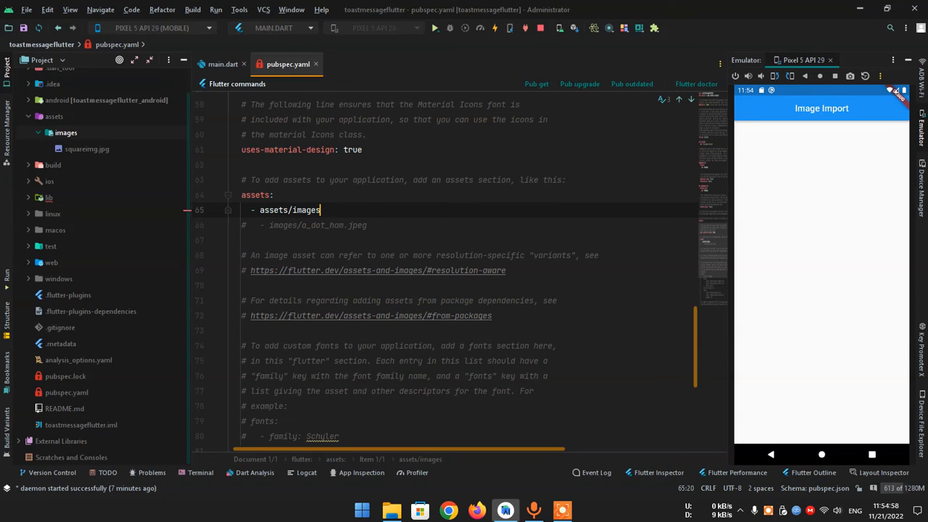
type("/")
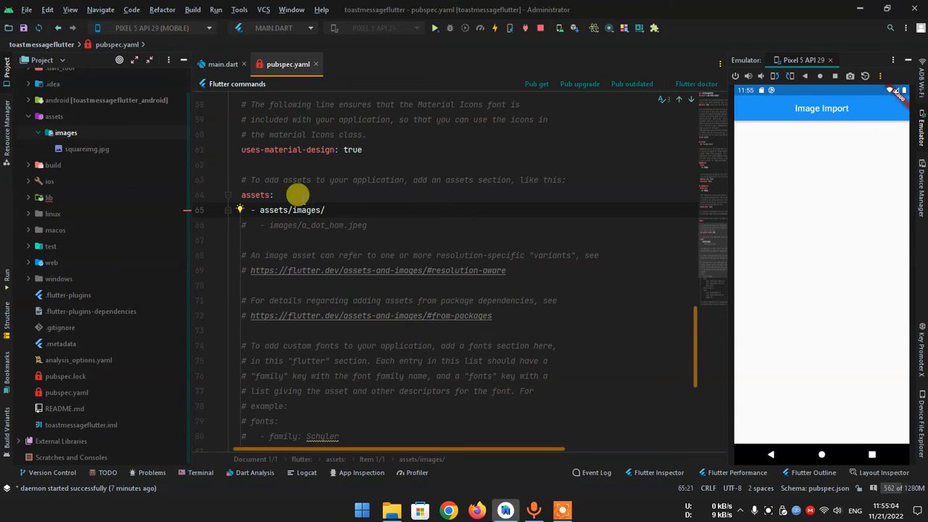
- Run Pub get to fetch packages after the pubspec change
left_click(87, 148)
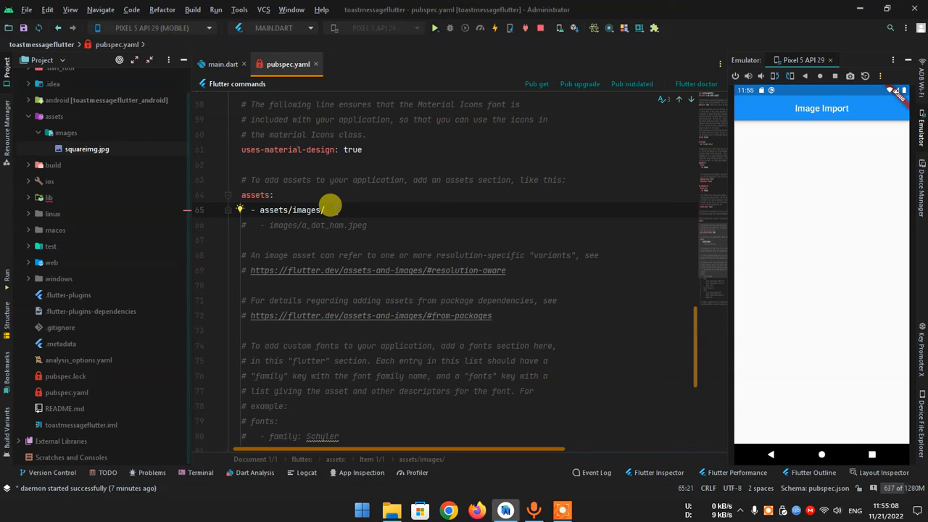
mouse_move(354, 205)
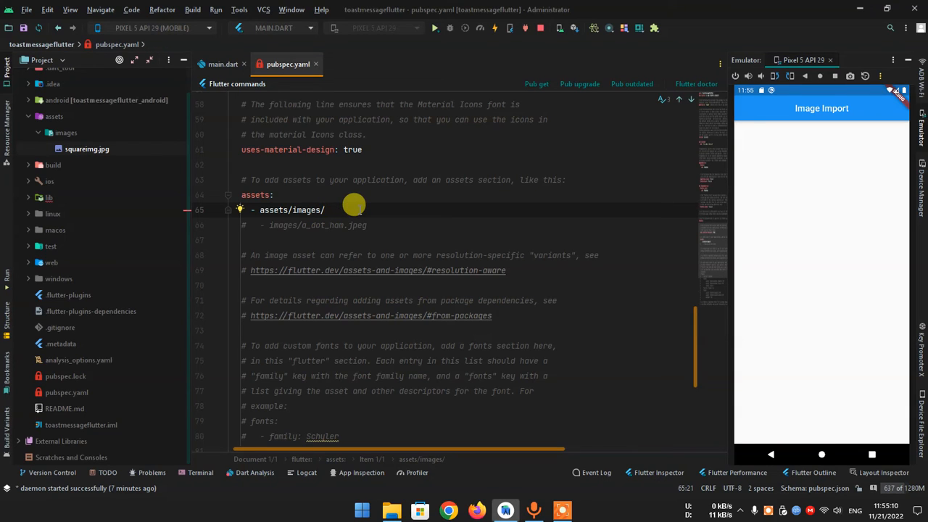
mouse_move(212, 171)
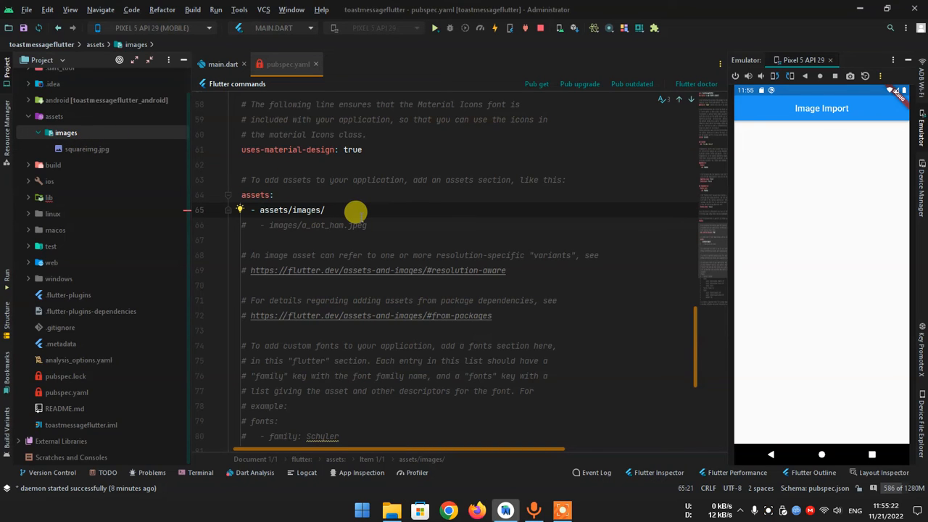
mouse_move(349, 206)
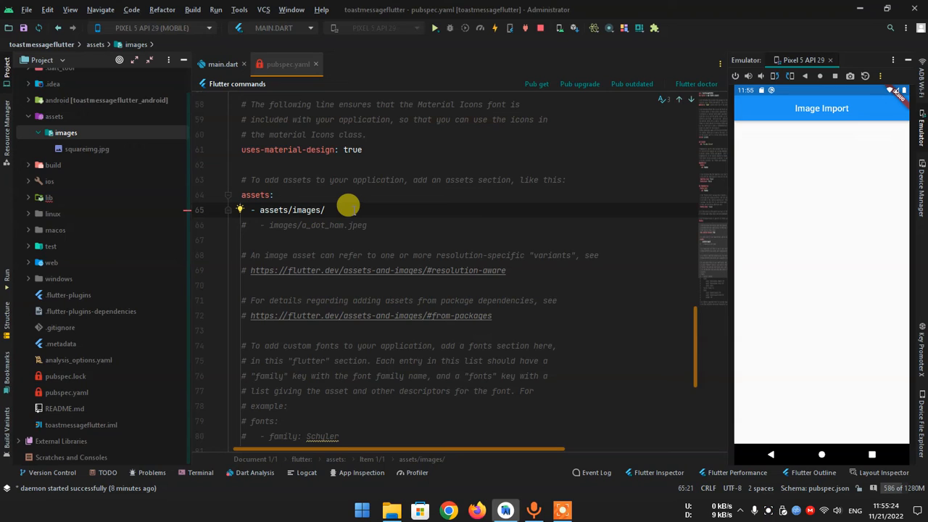
mouse_move(229, 174)
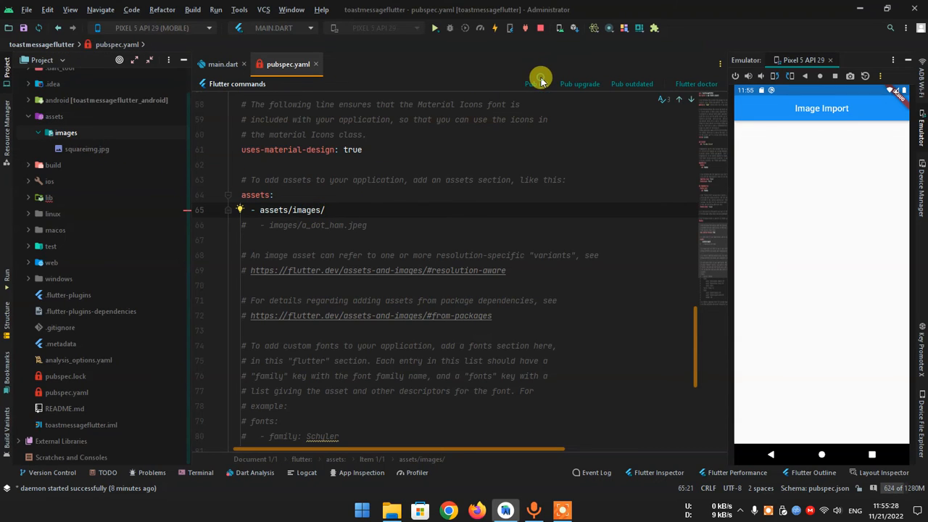
left_click(537, 83)
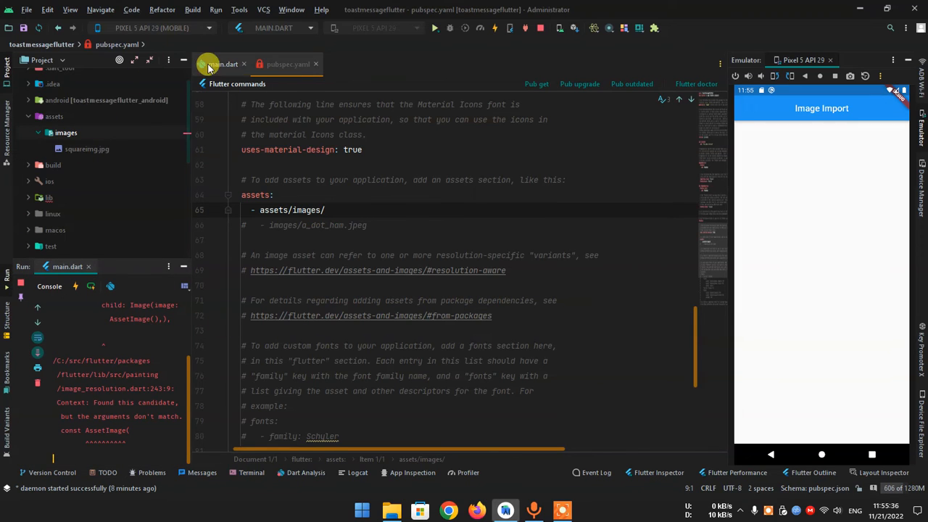
- Set the AssetImage path in main.dart to 'assets/images/squareimg.jpg', confirming the file name via Rename
left_click(223, 64)
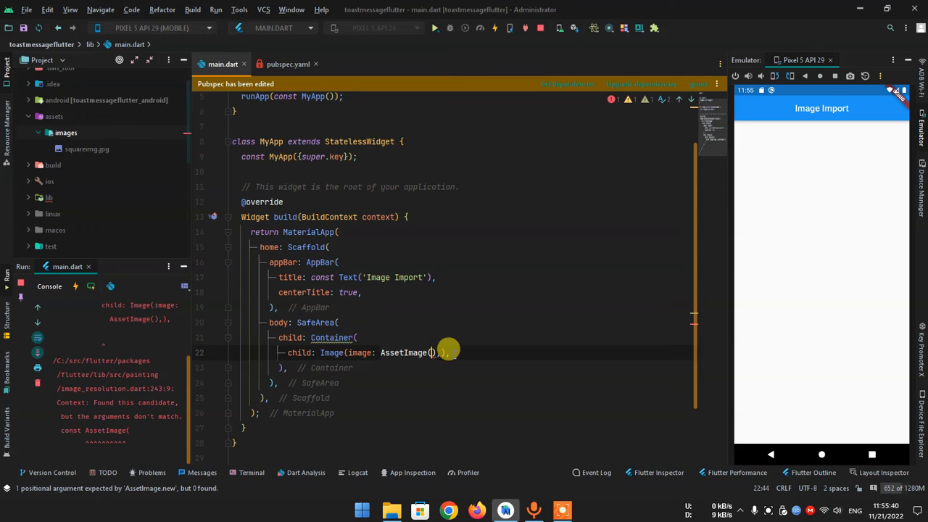
type("'images'")
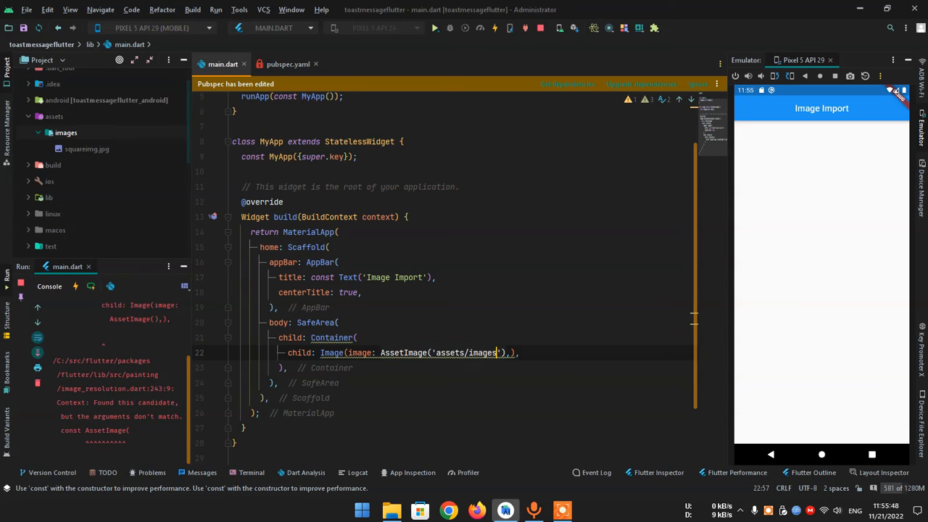
type("/")
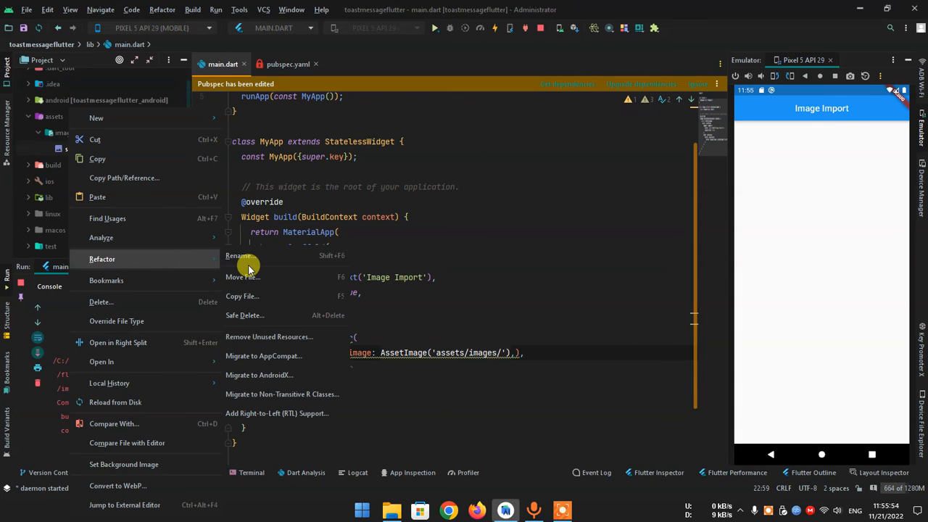
left_click(238, 255)
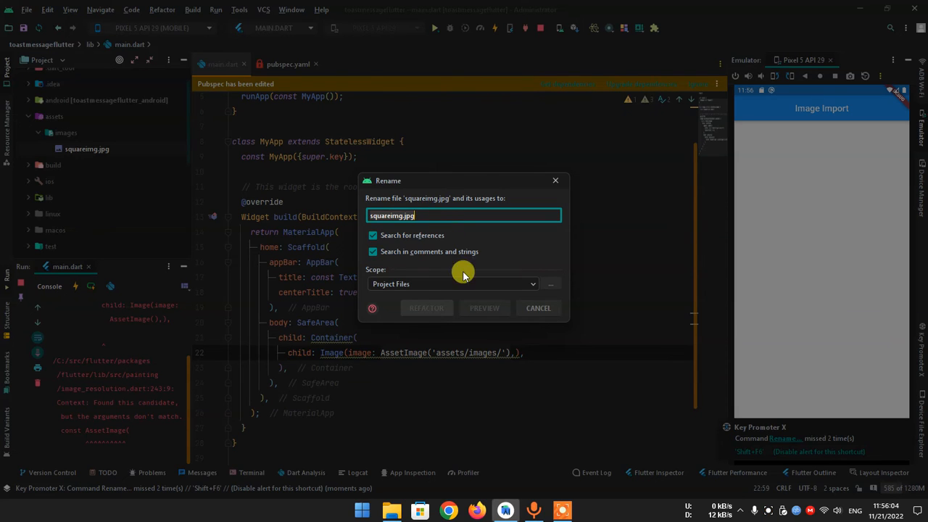
left_click(538, 307)
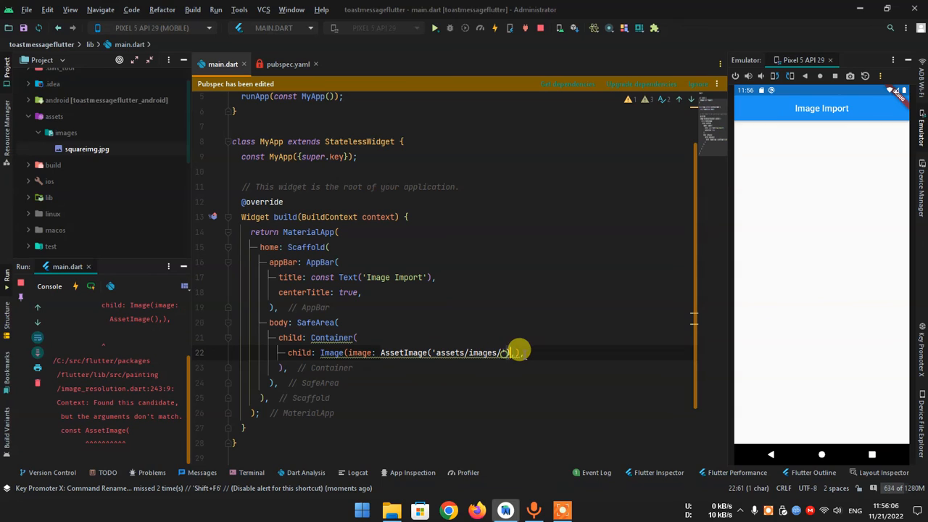
type("squareimg.jpg")
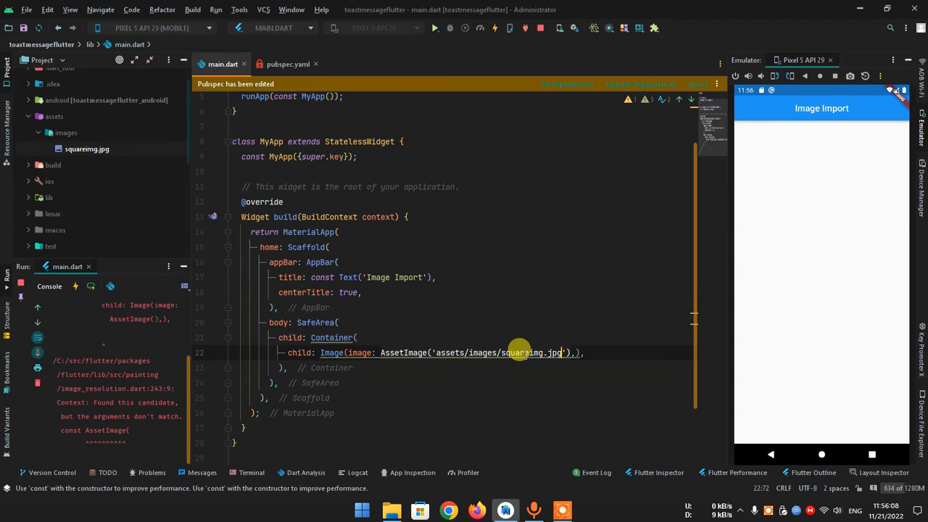
mouse_move(472, 154)
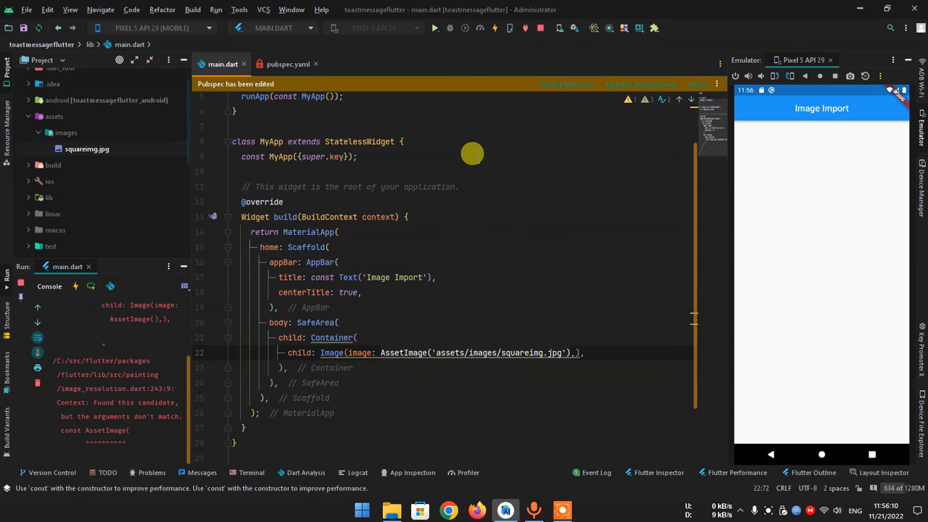
mouse_move(541, 29)
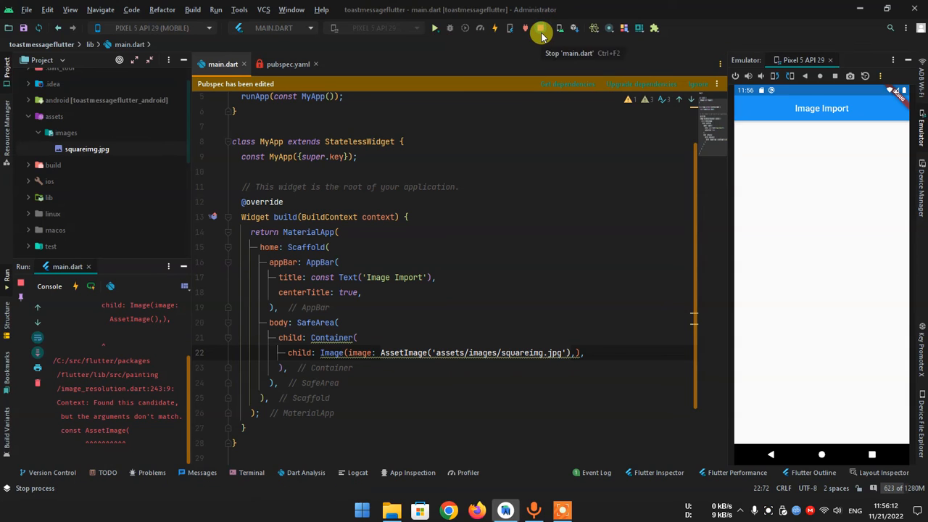
- Stop the running main.dart and relaunch the app on the emulator
left_click(541, 27)
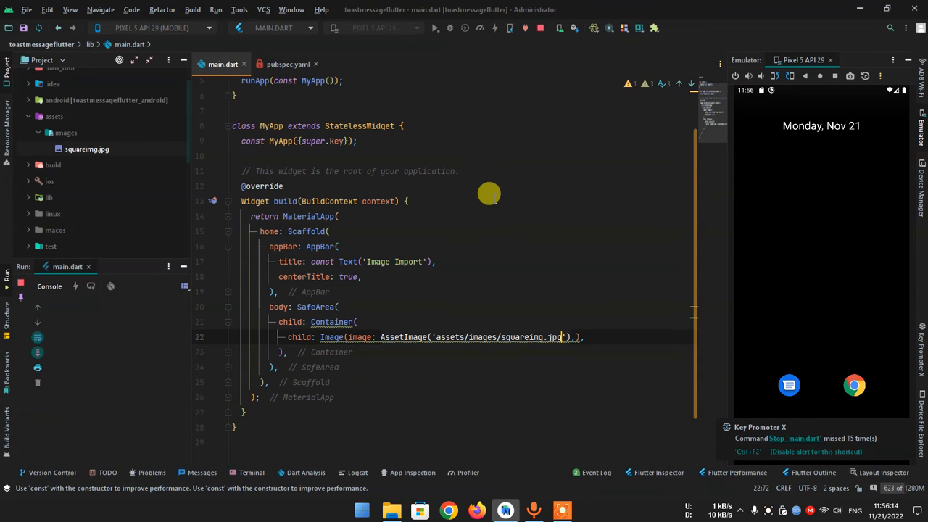
left_click(435, 27)
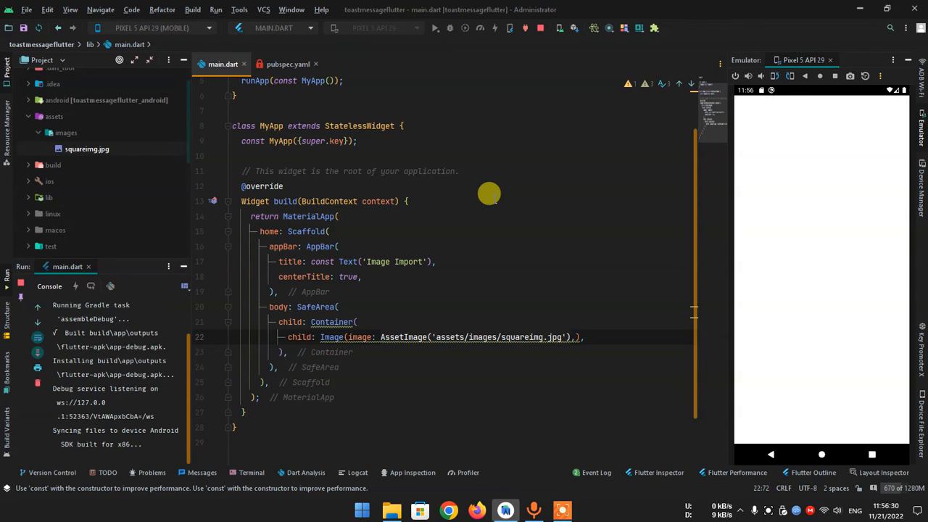
left_click(436, 27)
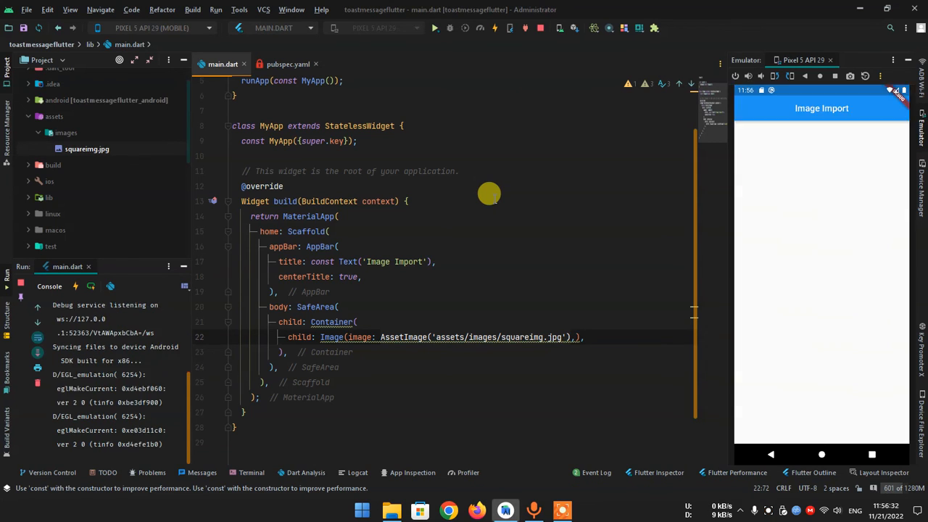